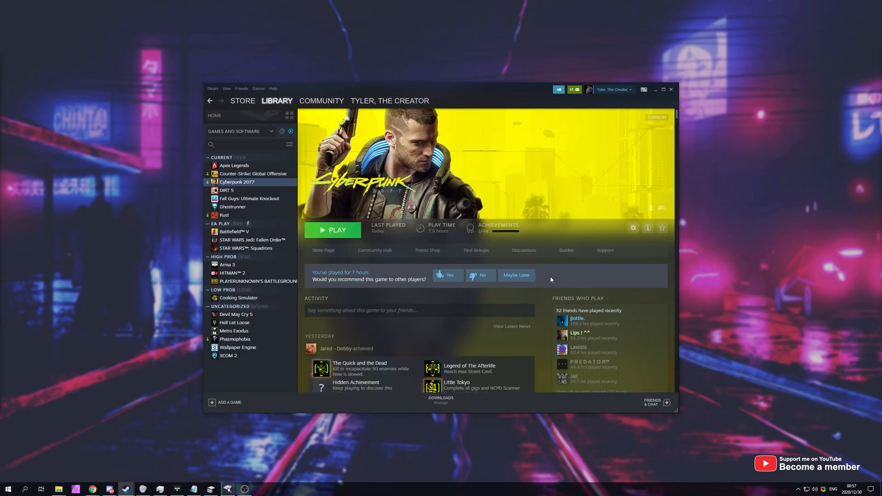
- Launch Cyberpunk 2077 from the Steam library and start it from the RED launcher
click(332, 229)
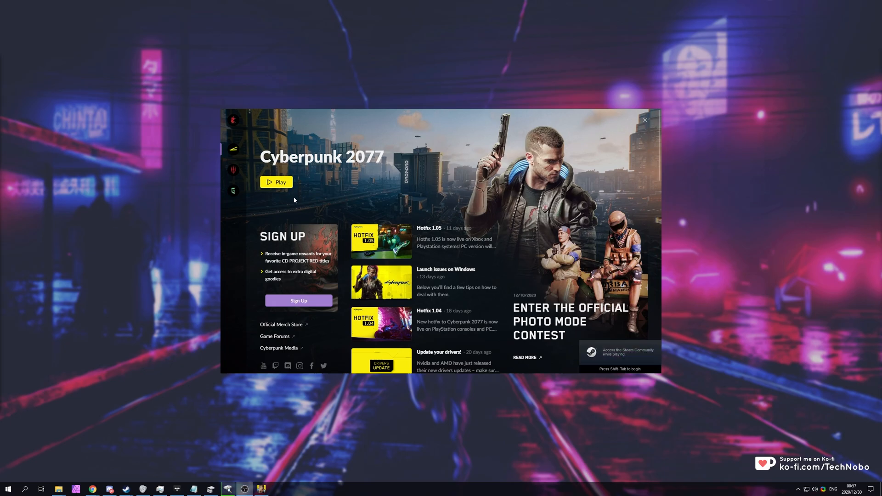
mouse_move(280, 182)
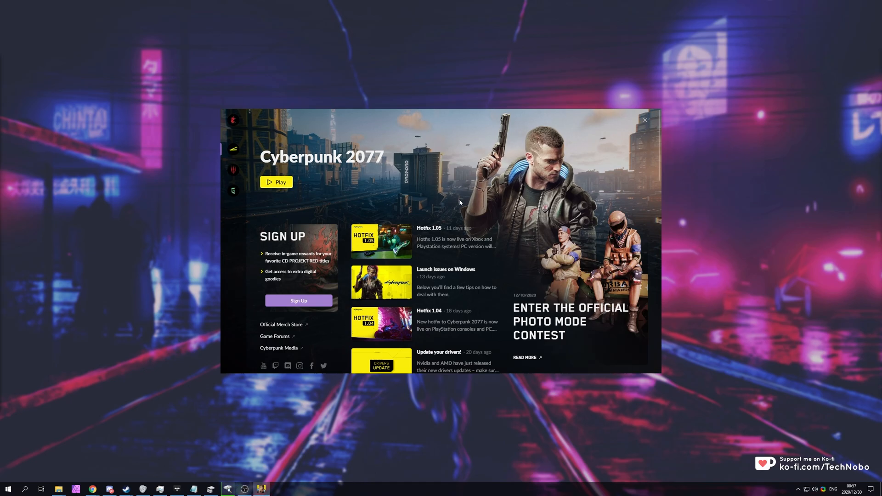
click(275, 182)
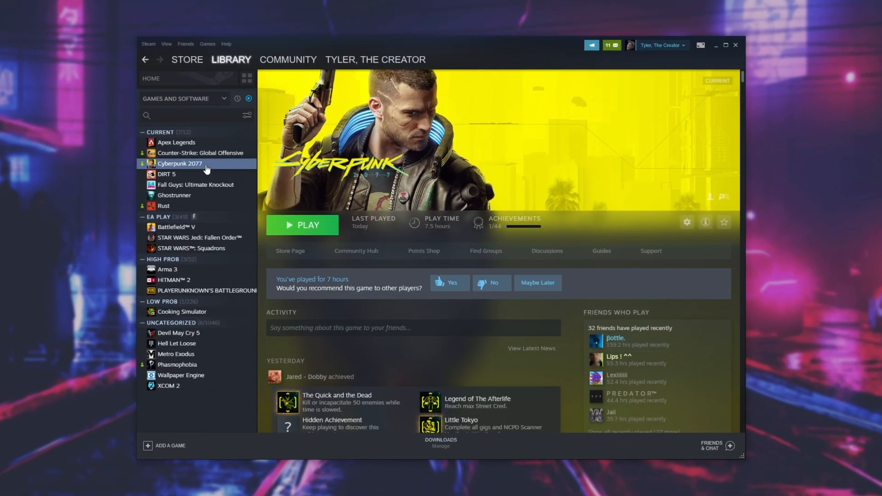
- Set Cyberpunk 2077's launch options to '--launcher-skip -skipStartScreen' in its Properties
click(686, 221)
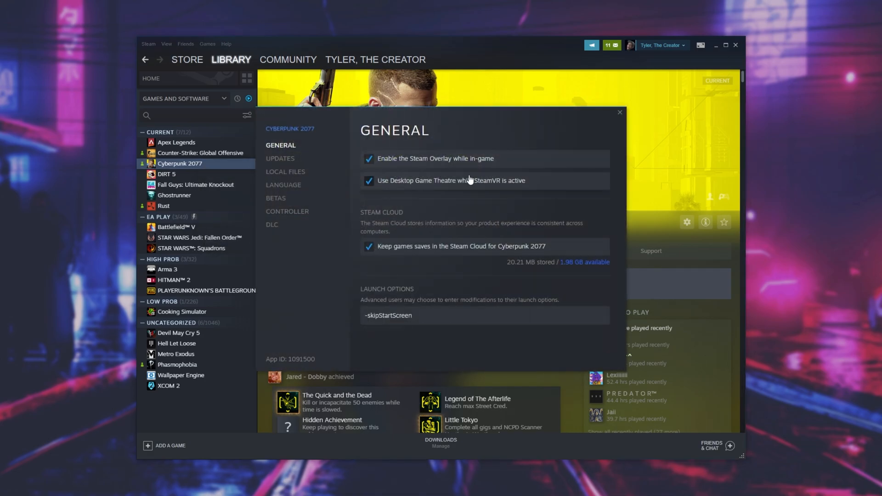
triple_click(388, 315)
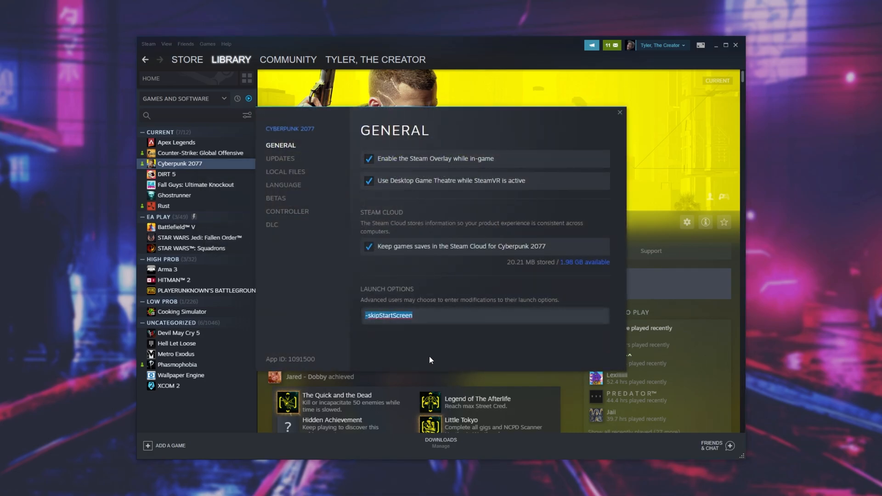
key(Delete)
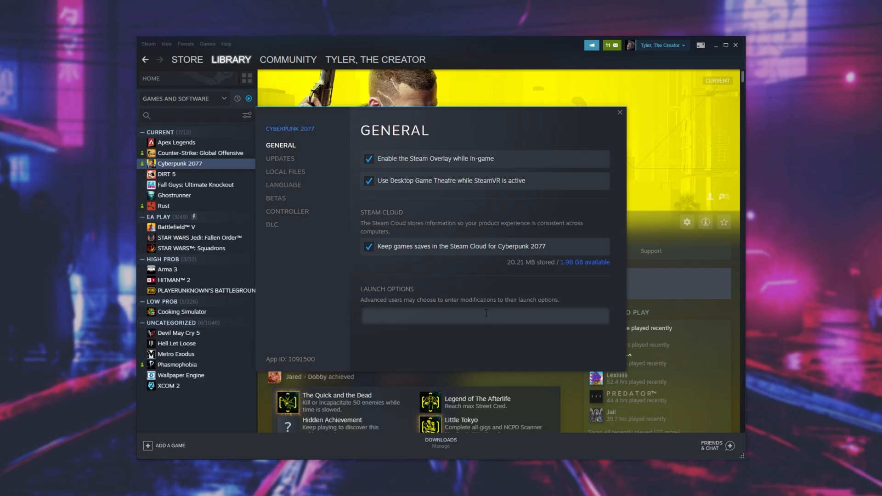
text(--launcher-skip)
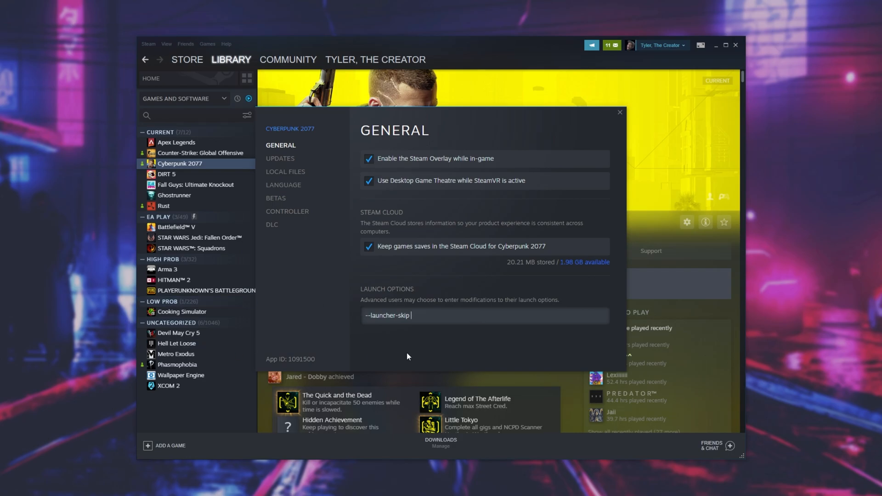
text(-skipStartScreen)
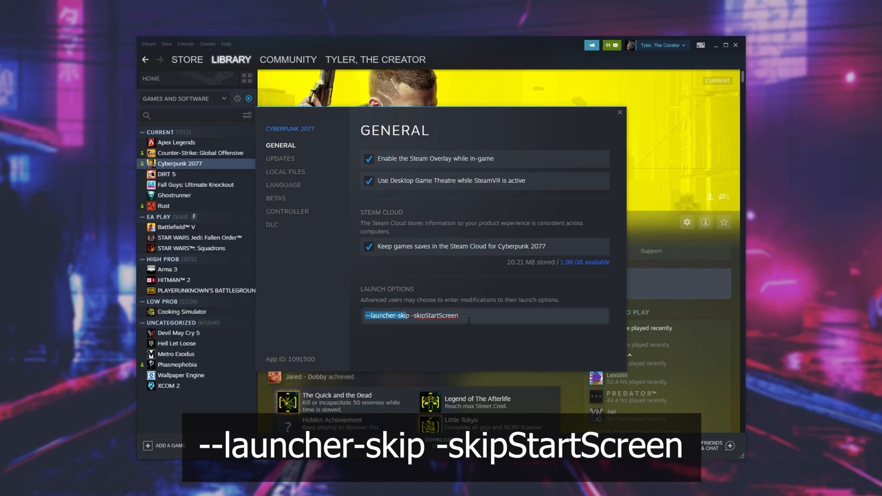
click(619, 112)
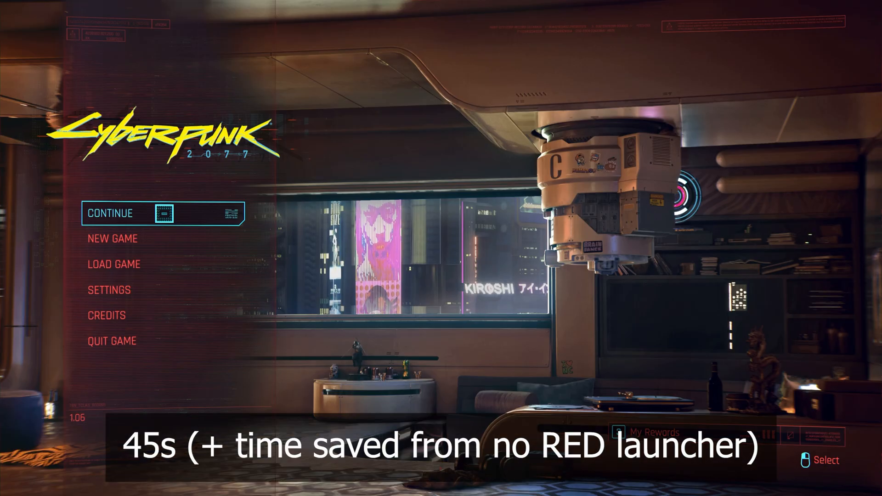
- Wait at the Cyberpunk 2077 main menu reached directly without the RED launcher
key(Down)
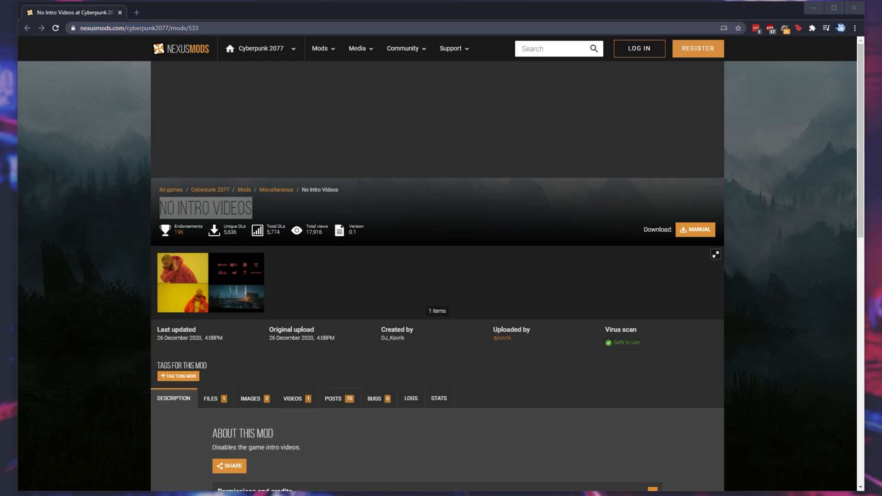
mouse_move(638, 49)
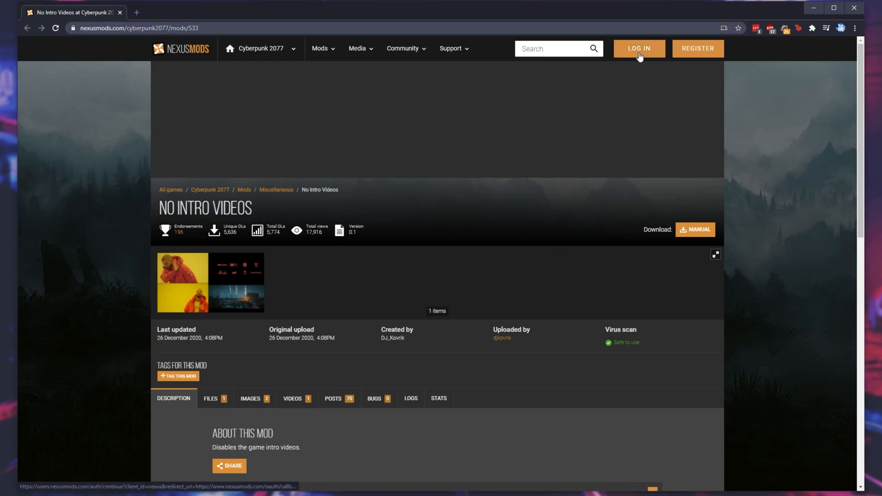
- Sign in to Nexus Mods and manually download the No Intro Videos main file
click(637, 48)
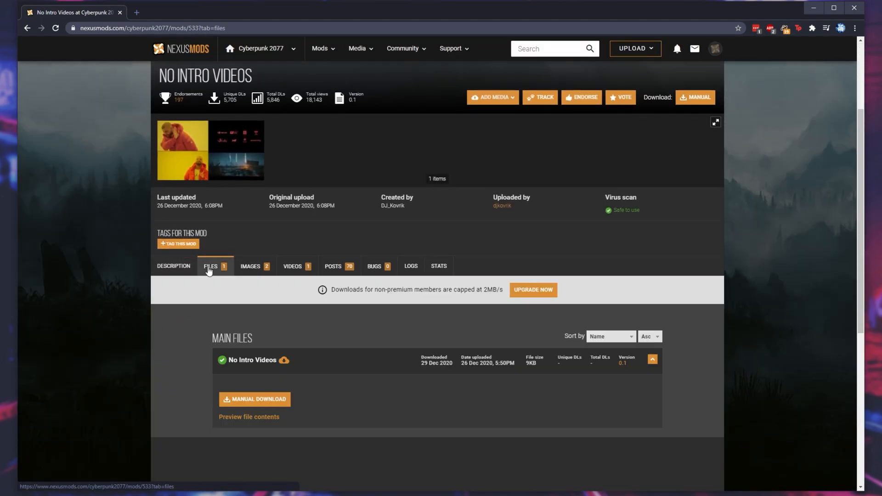
click(254, 399)
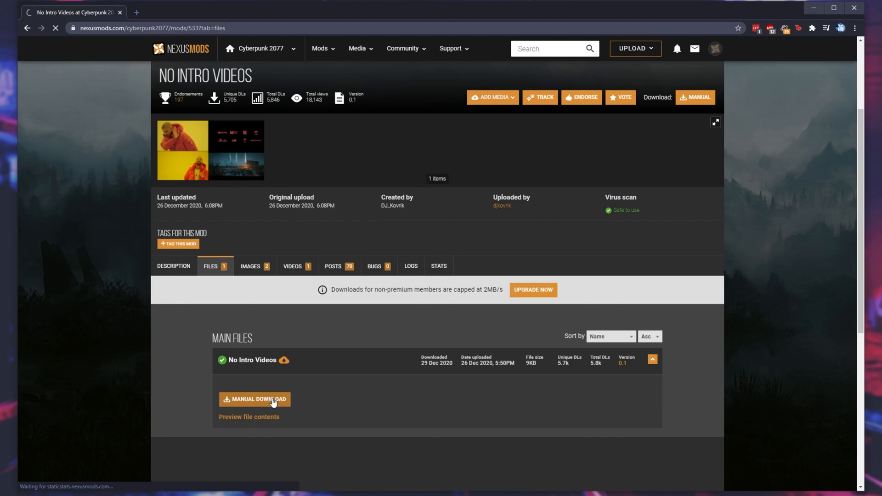
click(254, 399)
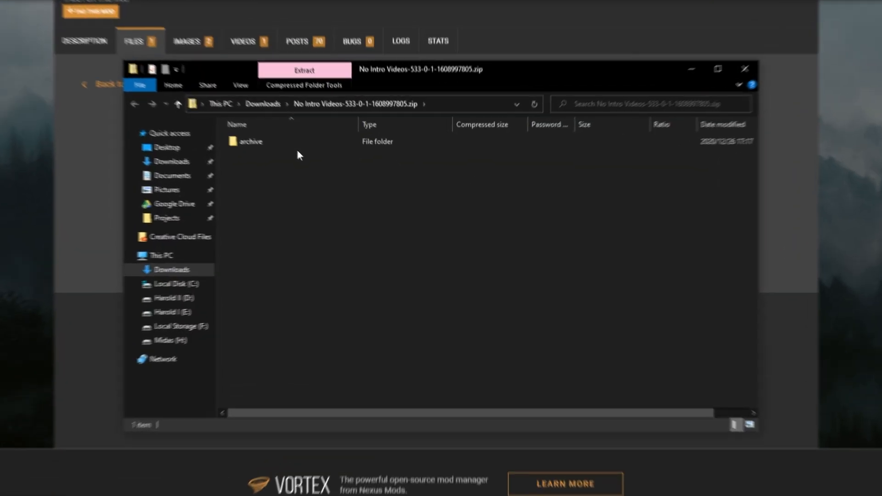
- Open the downloaded No Intro Videos zip in File Explorer to show its archive folder
double_click(251, 142)
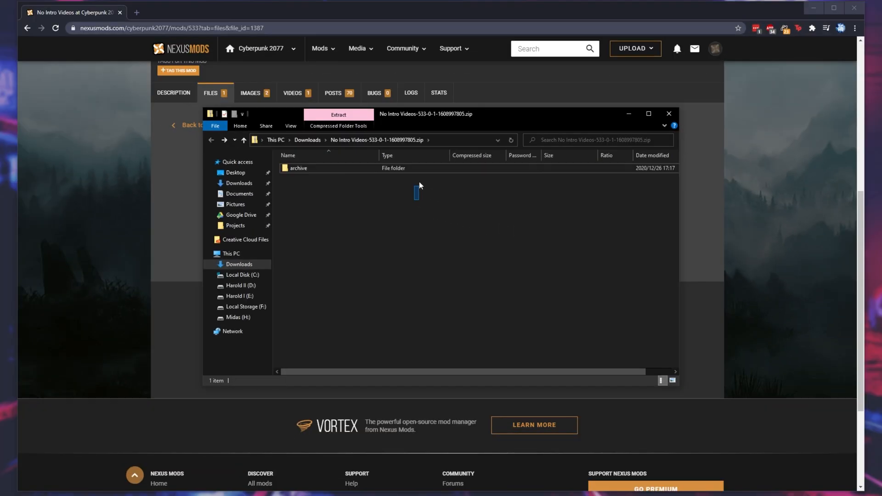
click(297, 167)
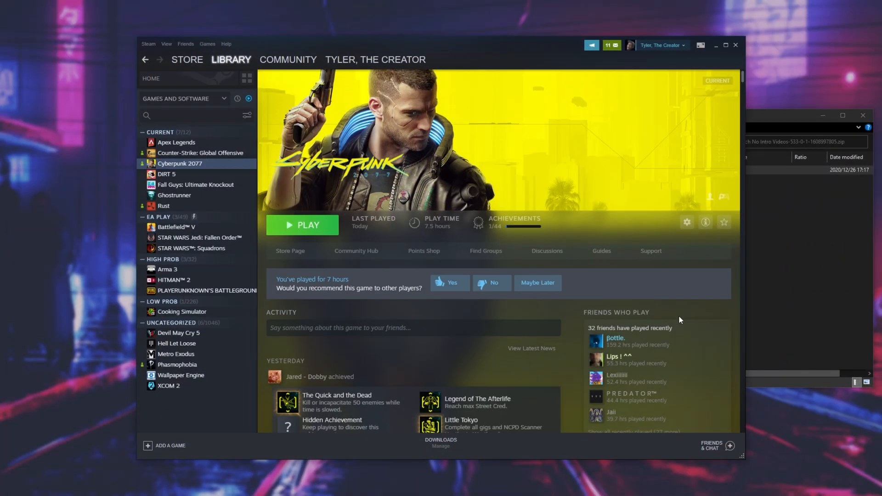
- Browse to Cyberpunk 2077's local installation folder from the Steam library
right_click(180, 164)
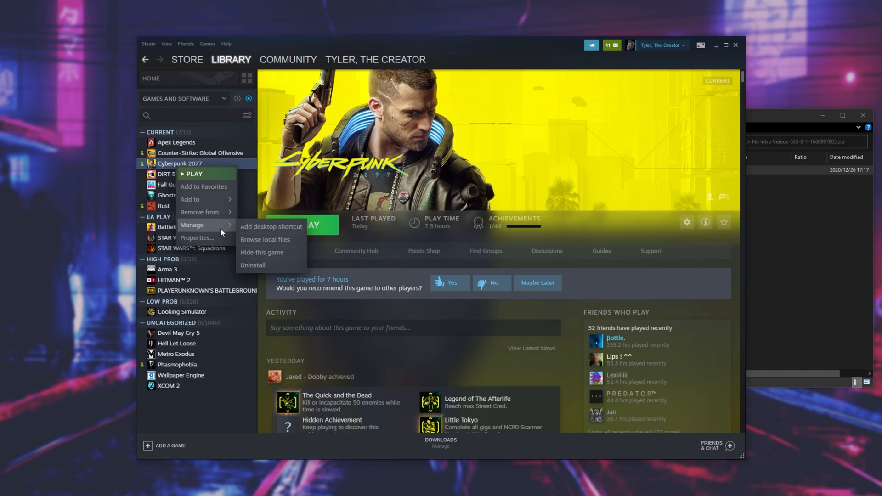
click(265, 238)
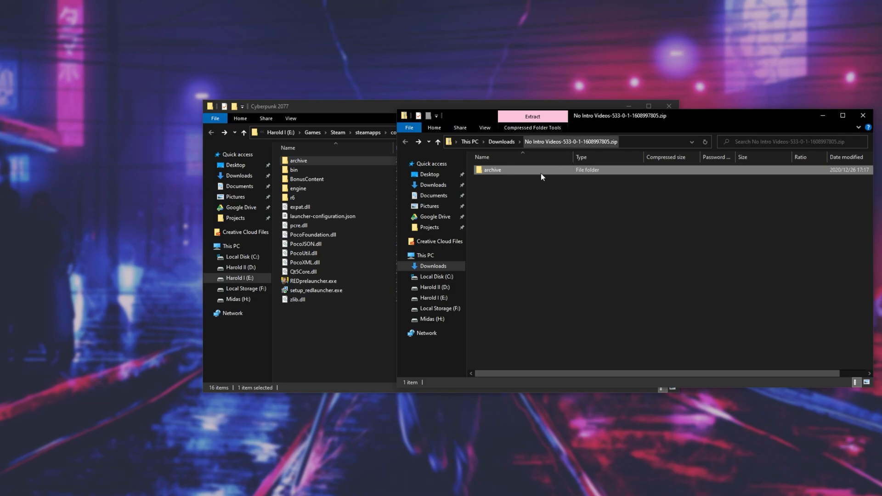
- Copy the mod's archive folder into the Cyberpunk 2077 install folder, merging with the existing one
drag(492, 169, 350, 309)
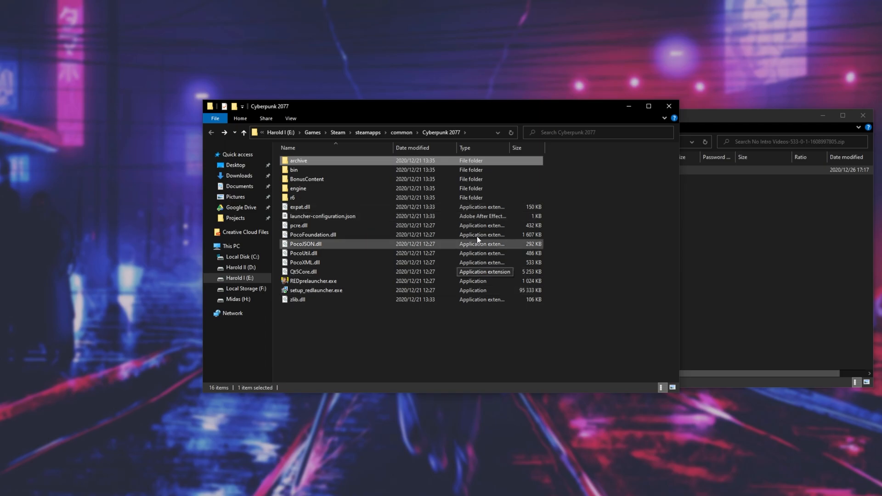
double_click(299, 160)
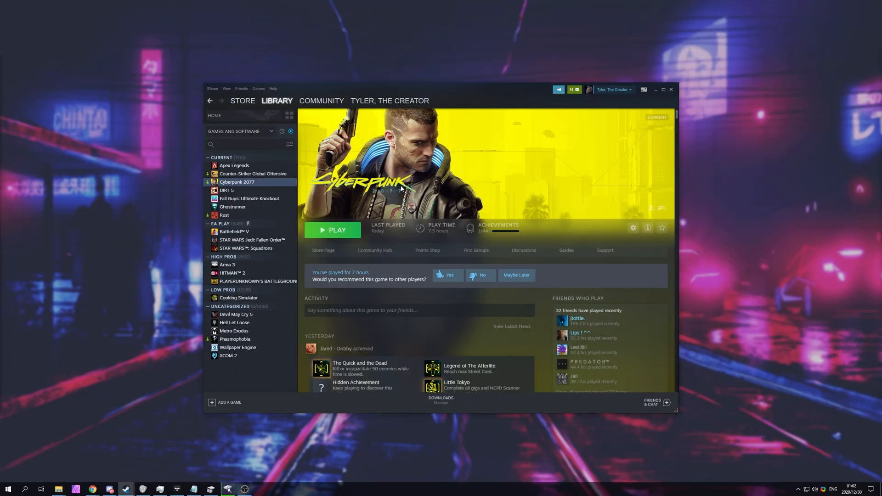
- Launch Cyberpunk 2077 again and confirm it loads straight to the main menu
click(333, 229)
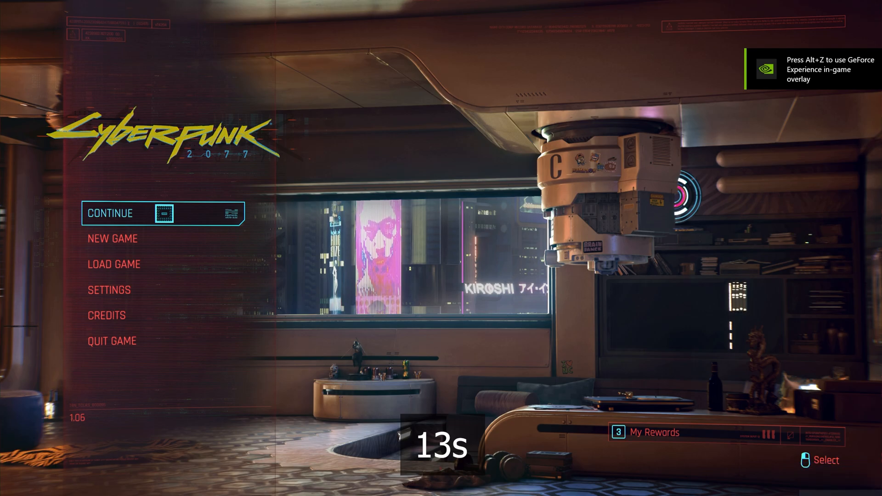